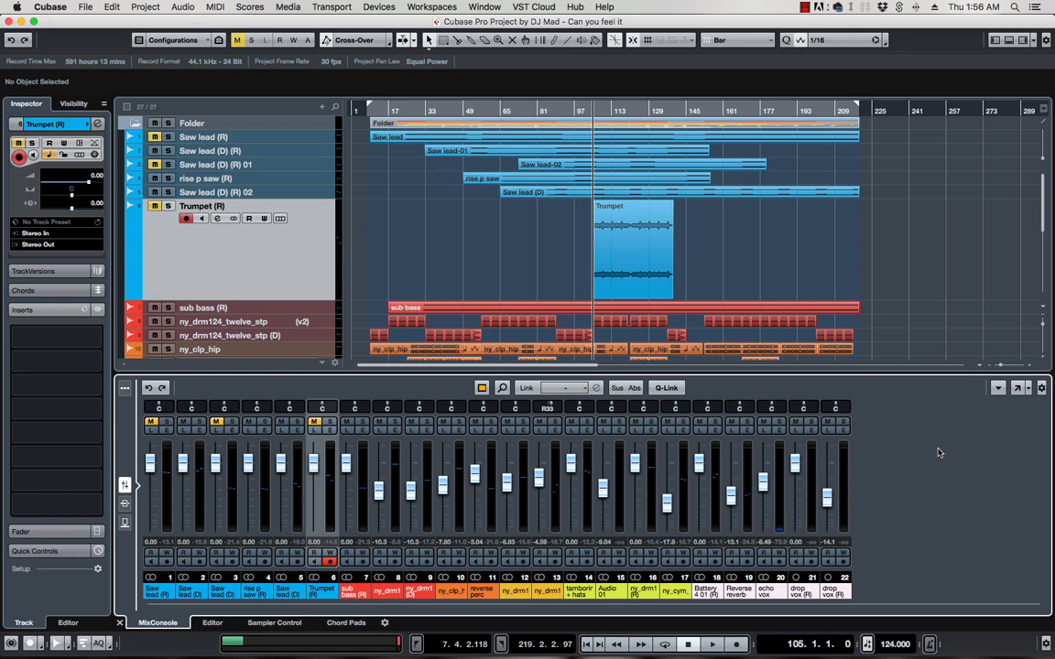
{"action": "mouse_move", "coordinate": [946, 456]}
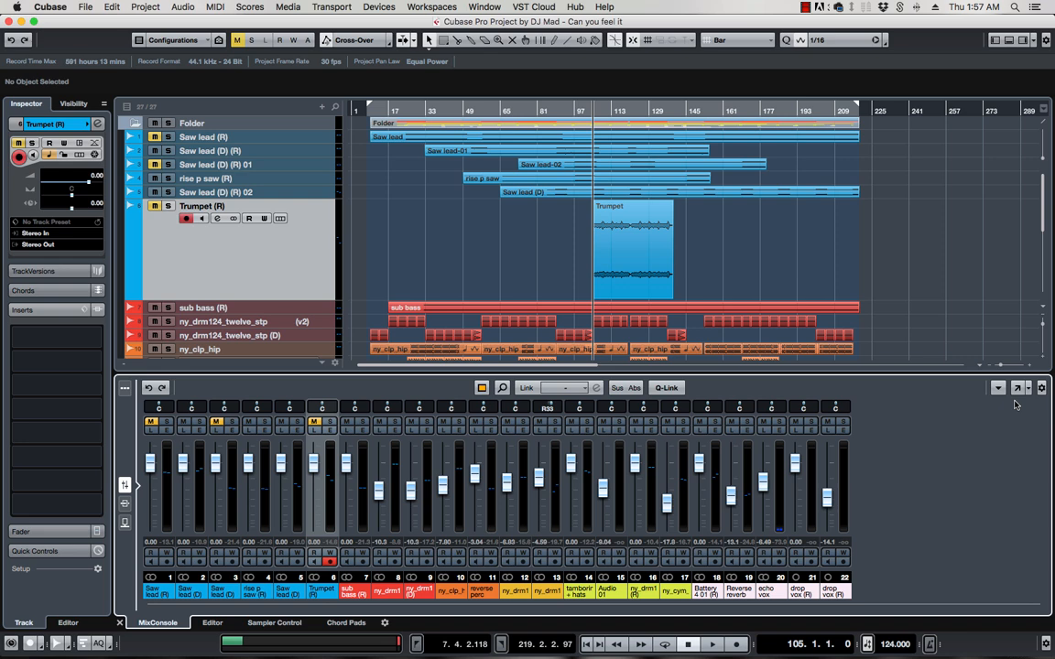
{"action": "mouse_move", "coordinate": [903, 389]}
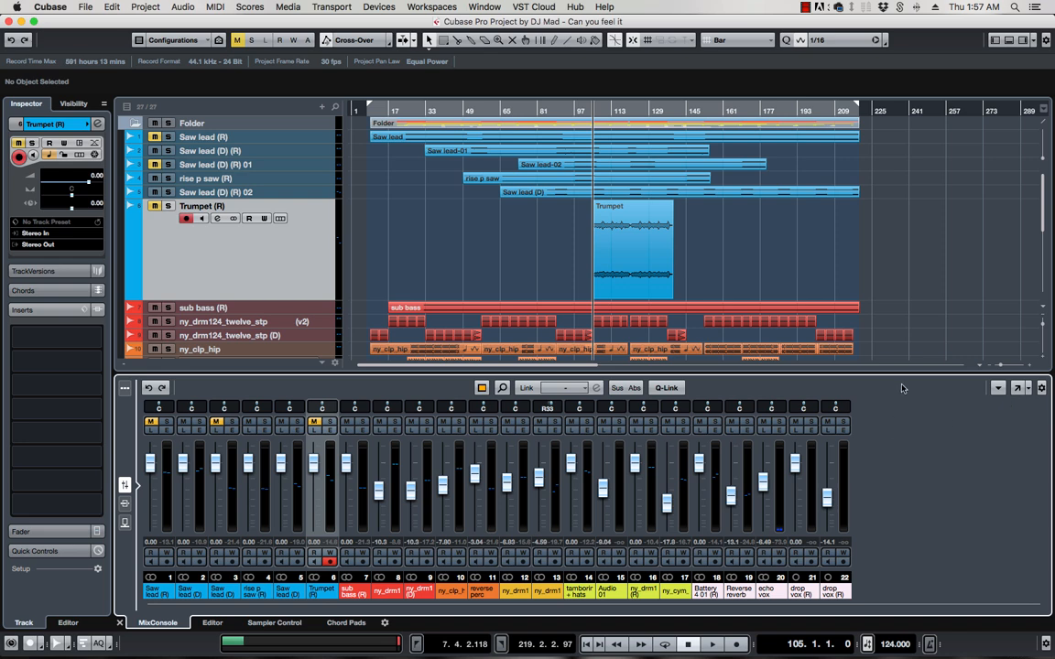
{"action": "mouse_move", "coordinate": [925, 385]}
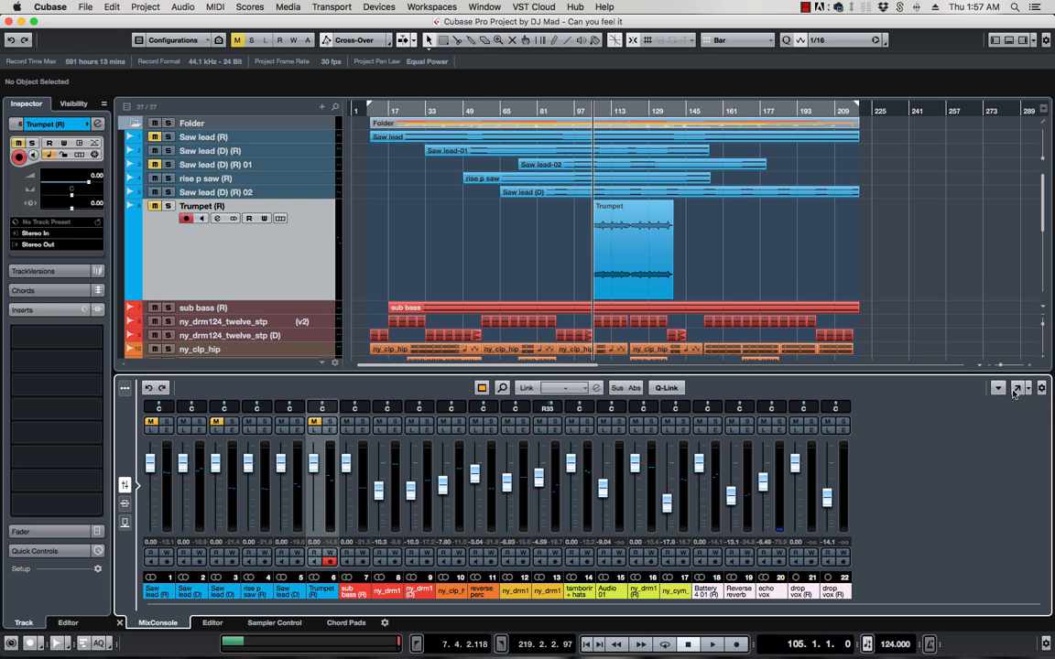
{"action": "mouse_move", "coordinate": [1016, 390]}
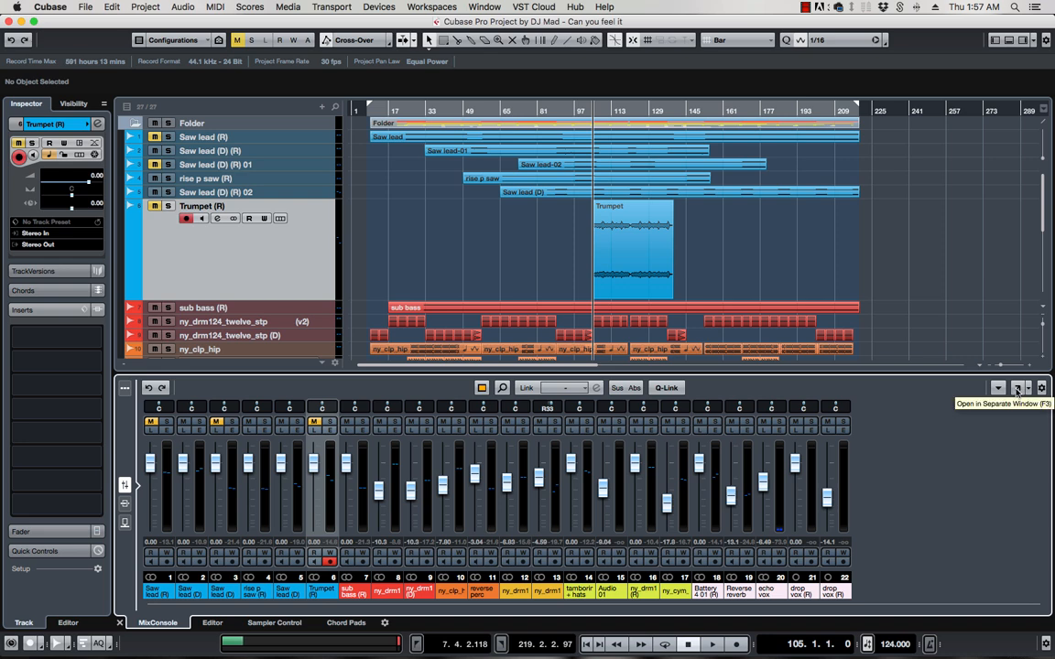
Detach the lower-zone MixConsole into its own window showing all 23 channels with EQ
{"action": "left_click", "coordinate": [1015, 388]}
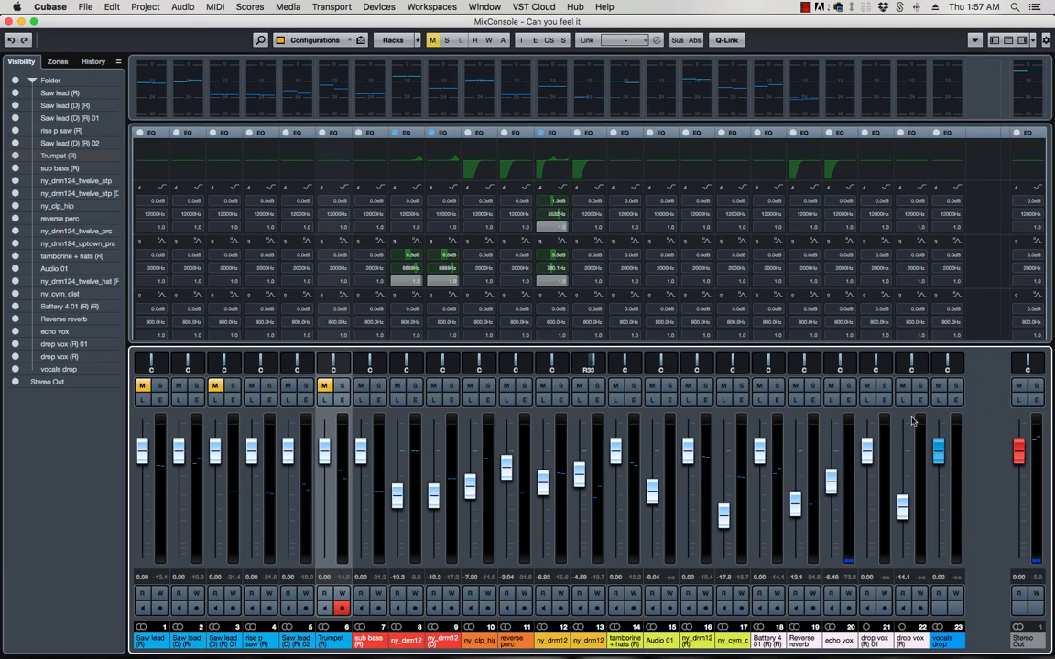
{"action": "mouse_move", "coordinate": [1007, 370]}
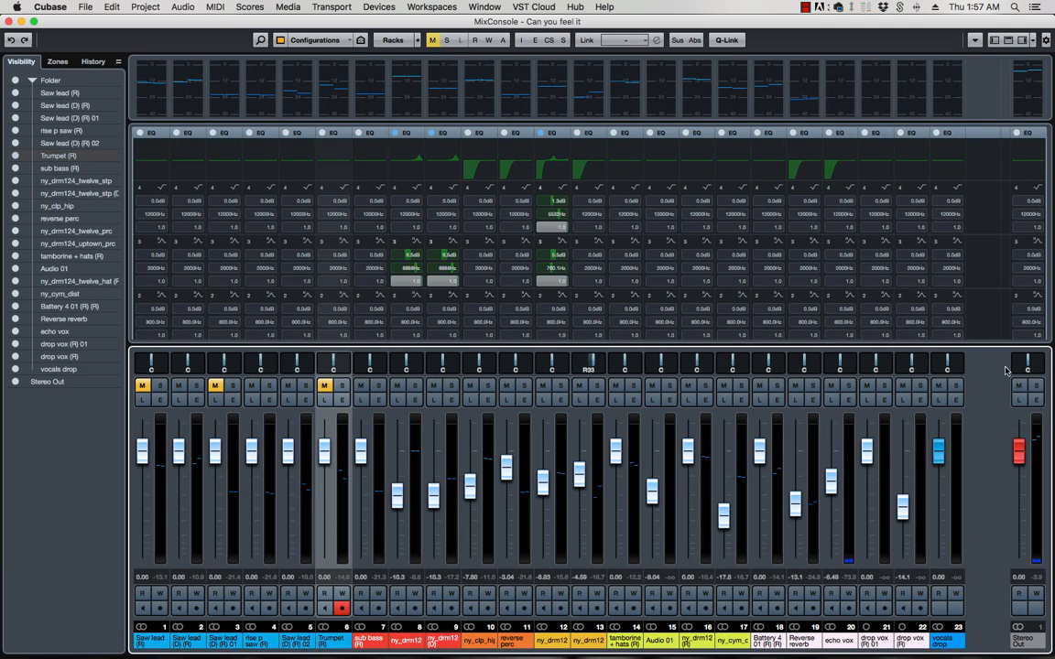
{"action": "mouse_move", "coordinate": [357, 403]}
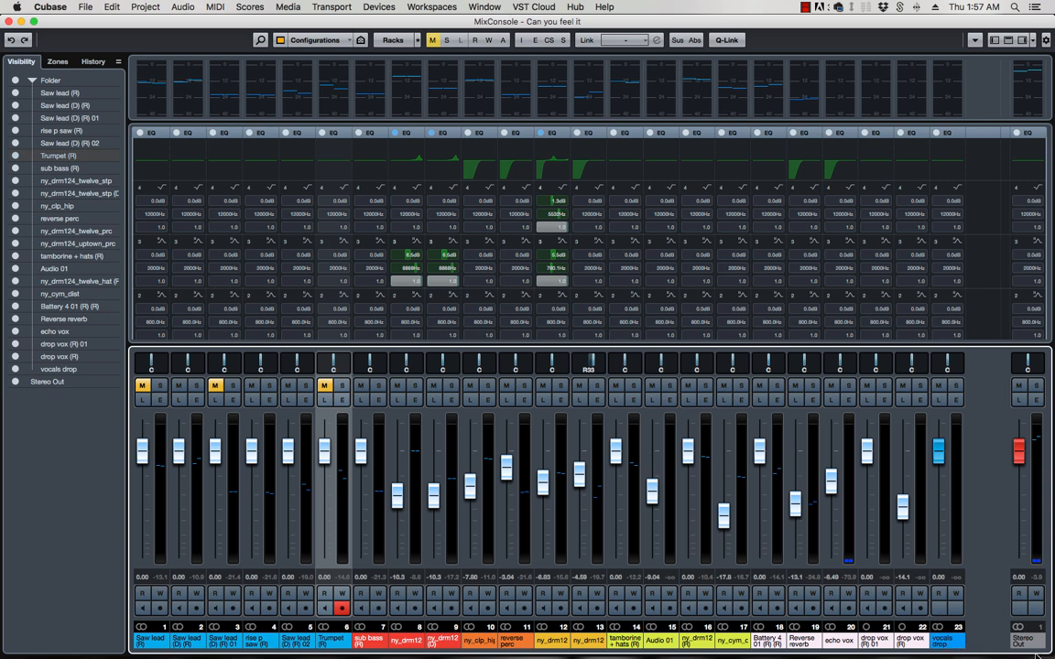
{"action": "mouse_move", "coordinate": [984, 159]}
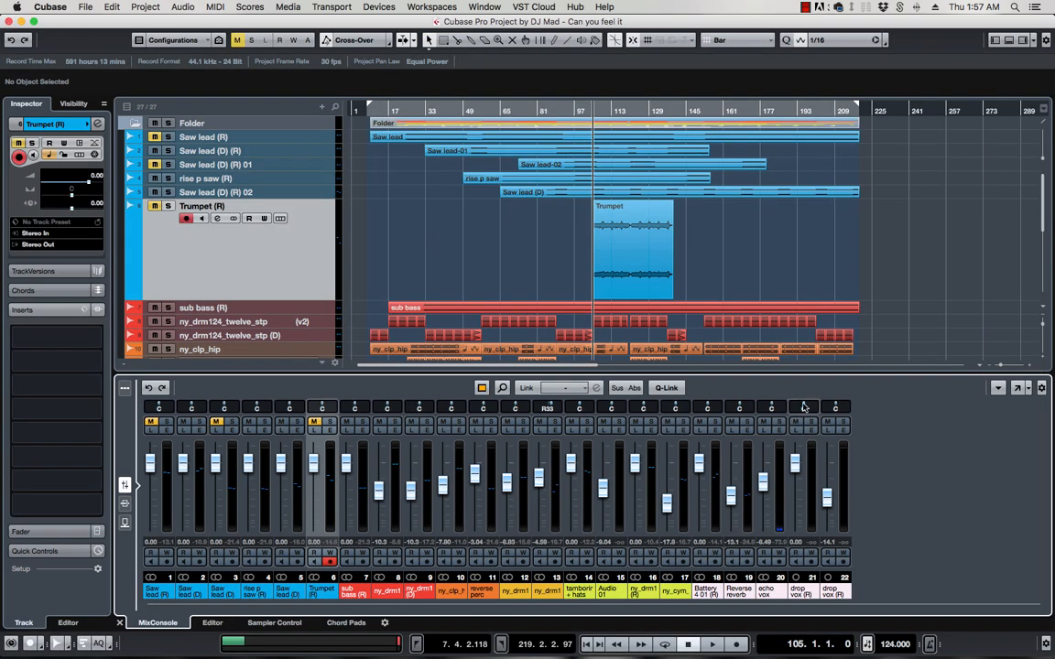
{"action": "mouse_move", "coordinate": [818, 407]}
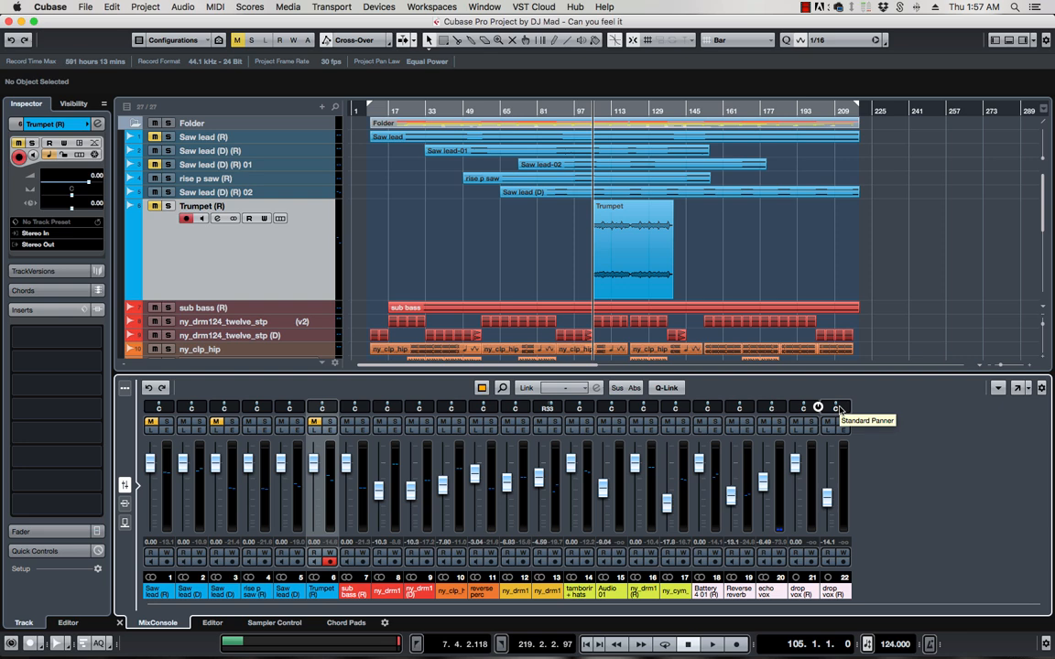
{"action": "mouse_move", "coordinate": [967, 406]}
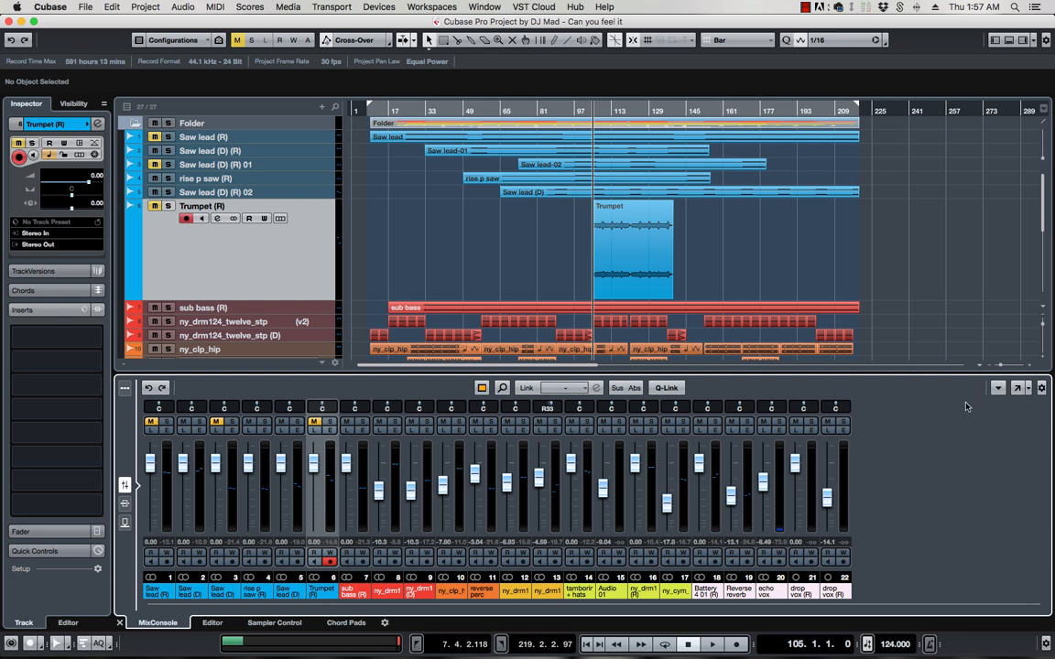
{"action": "mouse_move", "coordinate": [1018, 388]}
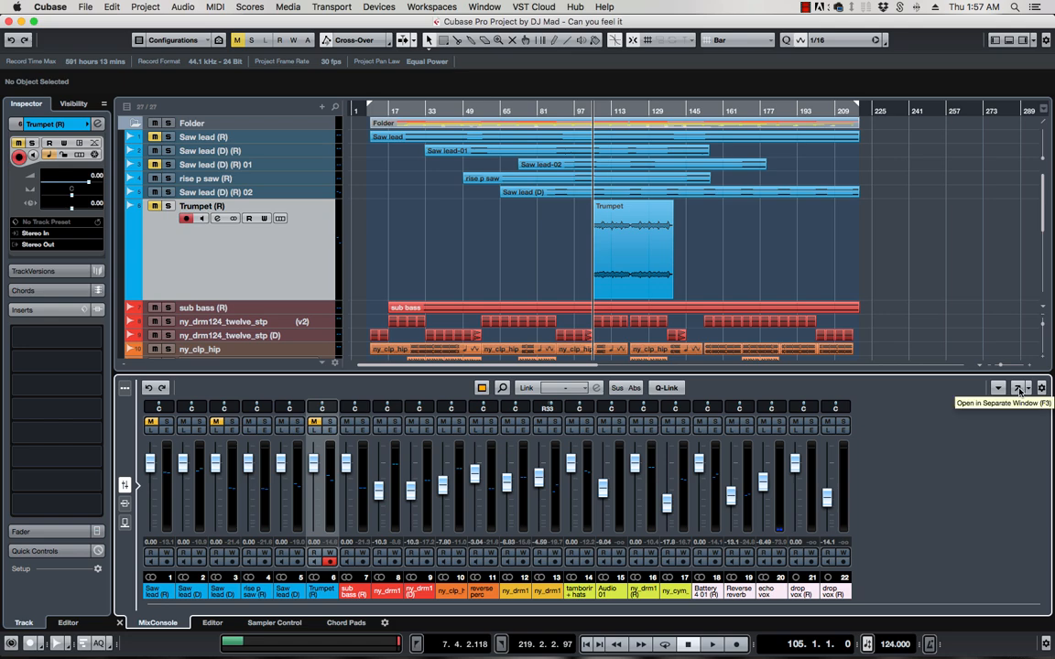
{"action": "left_click", "coordinate": [1017, 388]}
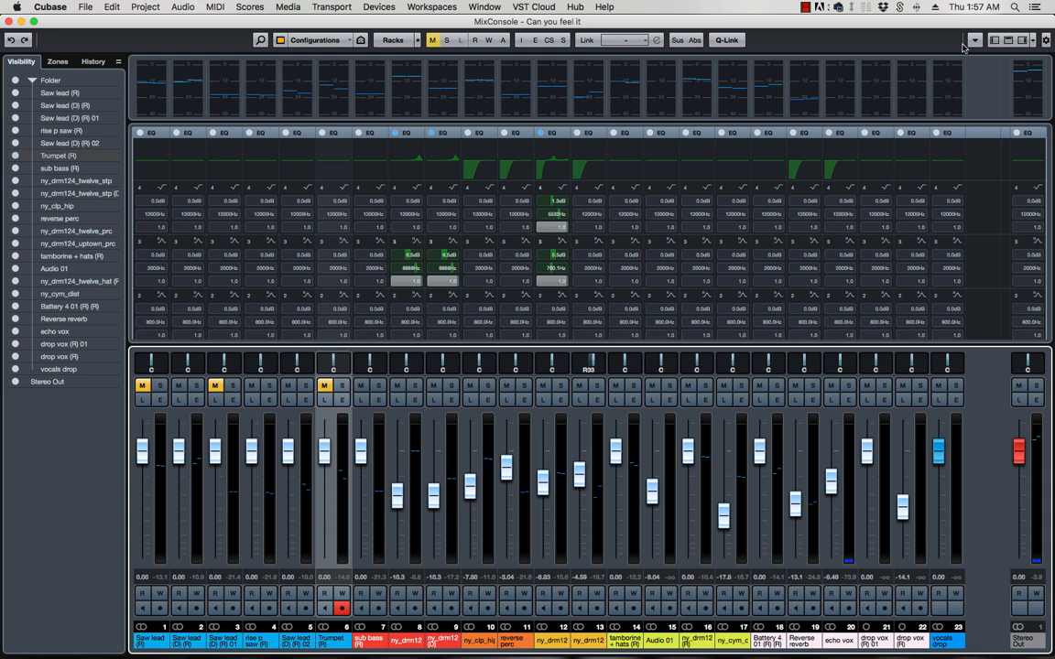
{"action": "mouse_move", "coordinate": [823, 39]}
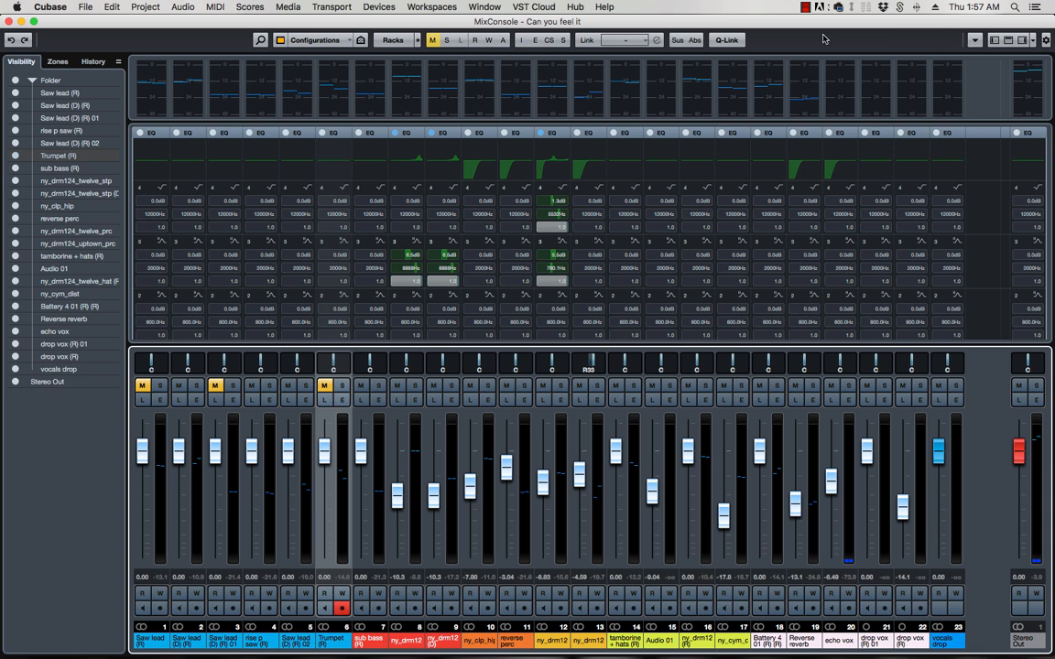
{"action": "left_click", "coordinate": [975, 39]}
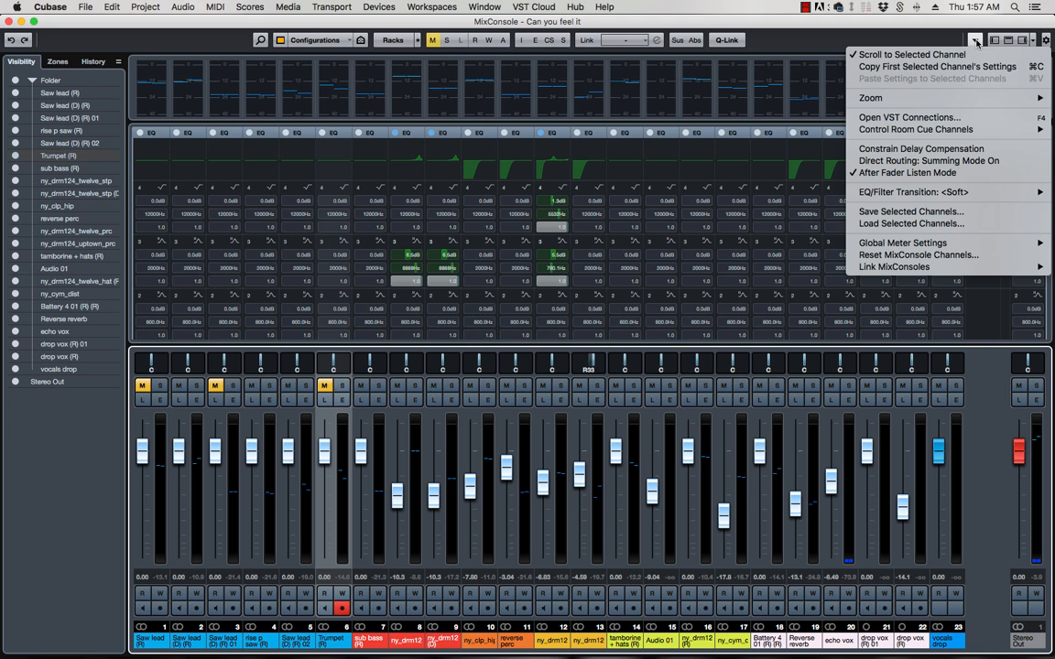
{"action": "mouse_move", "coordinate": [916, 129]}
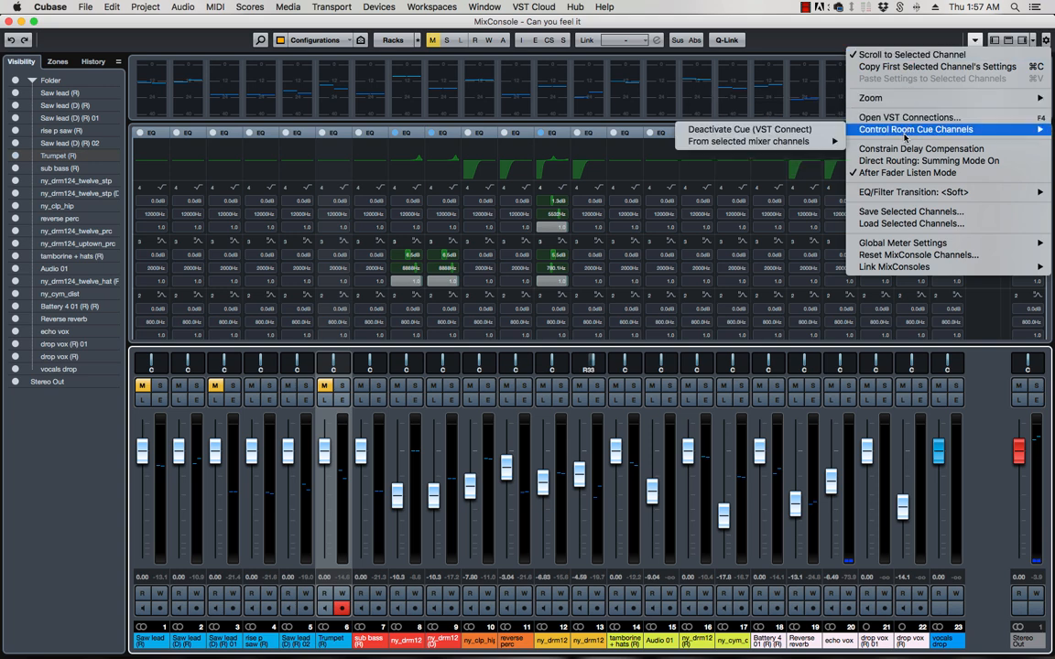
{"action": "mouse_move", "coordinate": [895, 266]}
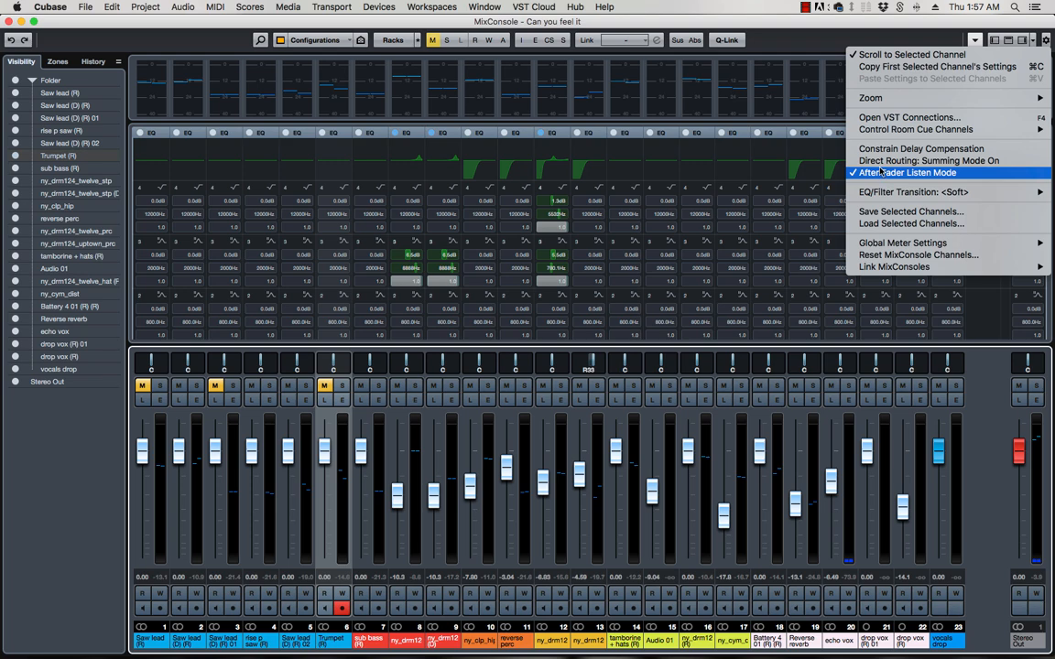
{"action": "mouse_move", "coordinate": [916, 130]}
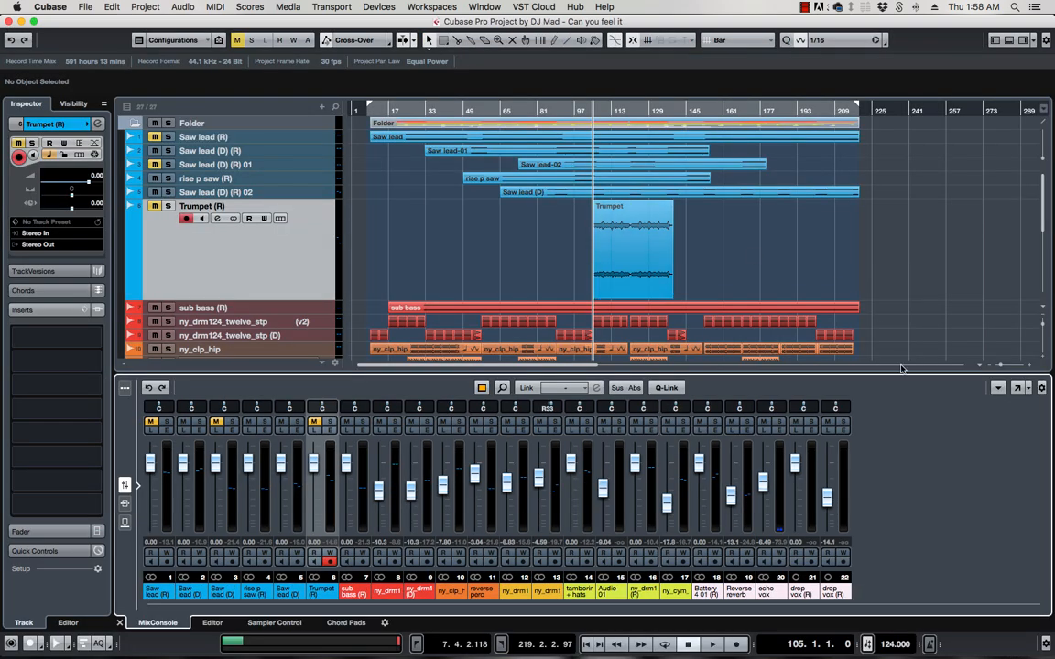
{"action": "mouse_move", "coordinate": [879, 474]}
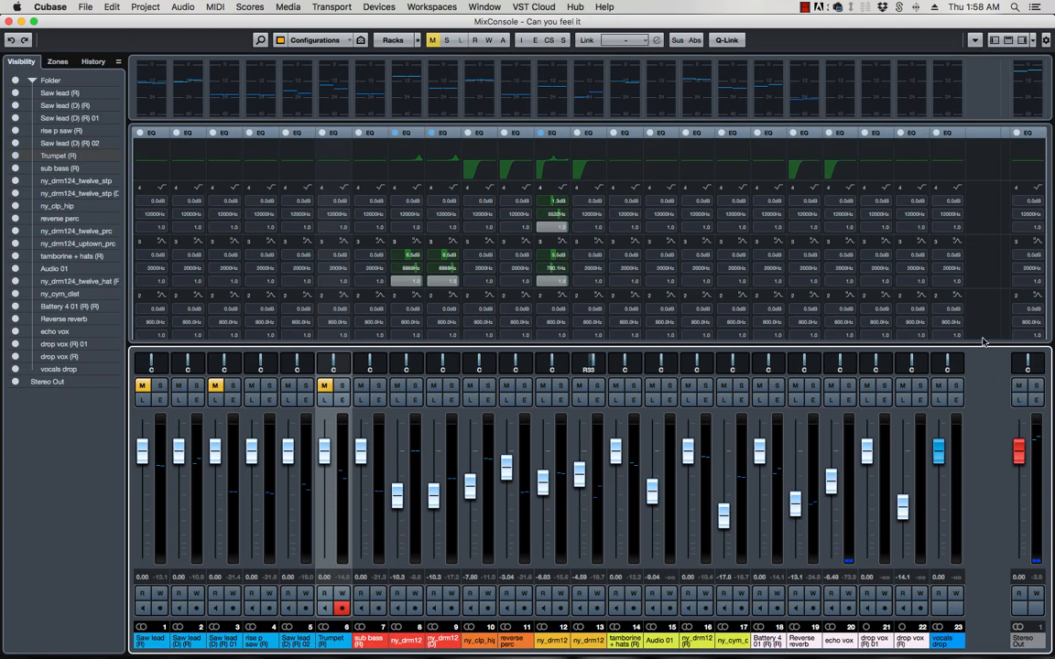
{"action": "mouse_move", "coordinate": [876, 66]}
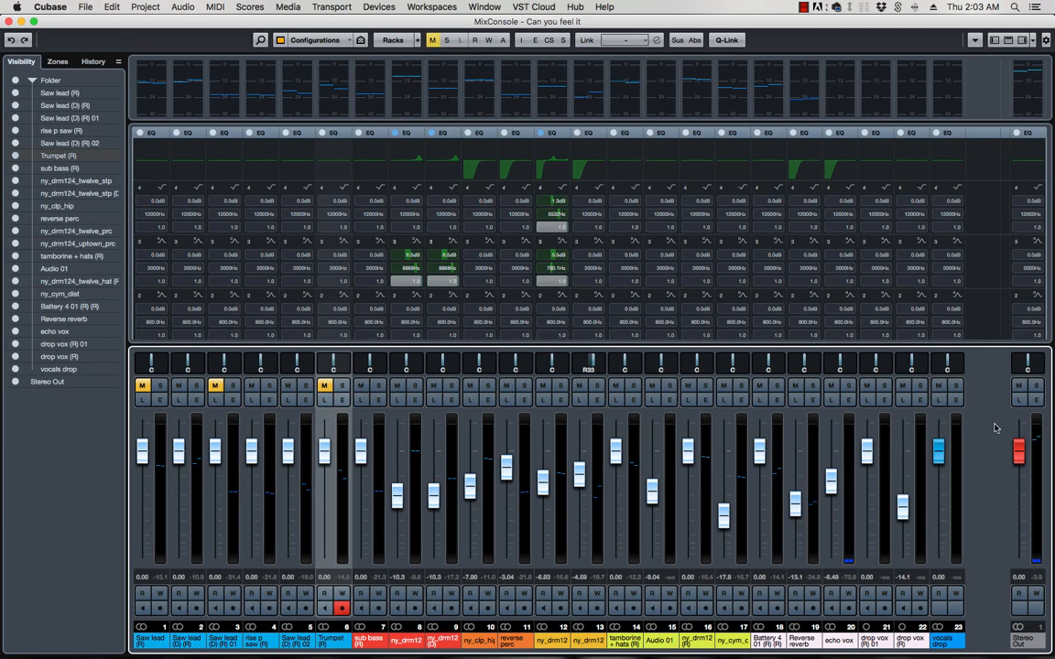
{"action": "mouse_move", "coordinate": [970, 416]}
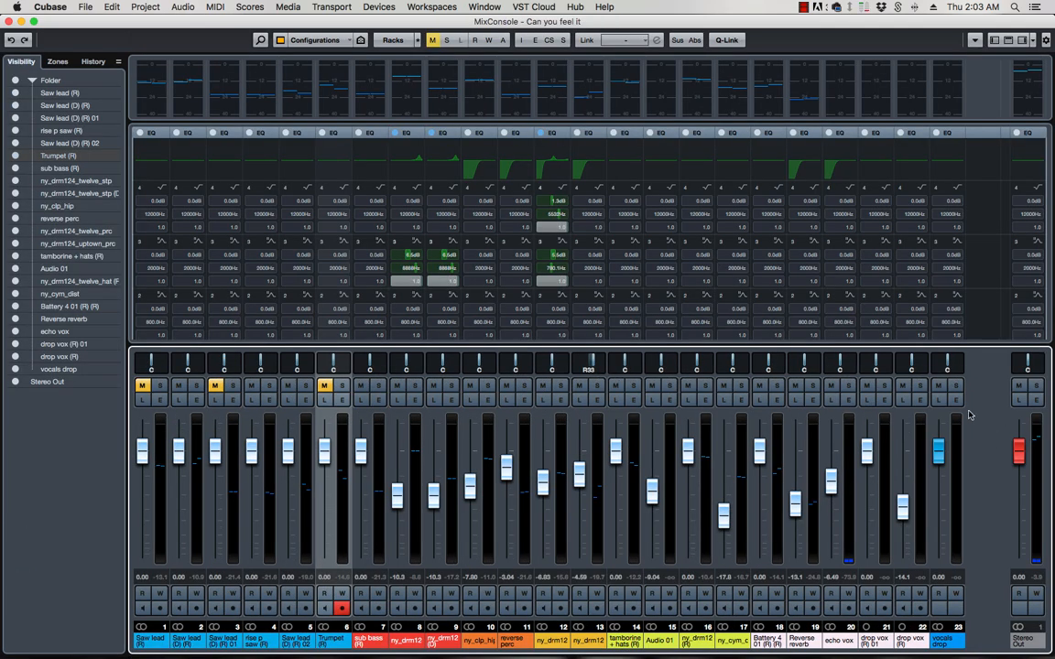
Open the Window menu to list the project and MixConsole windows
{"action": "left_click", "coordinate": [484, 7]}
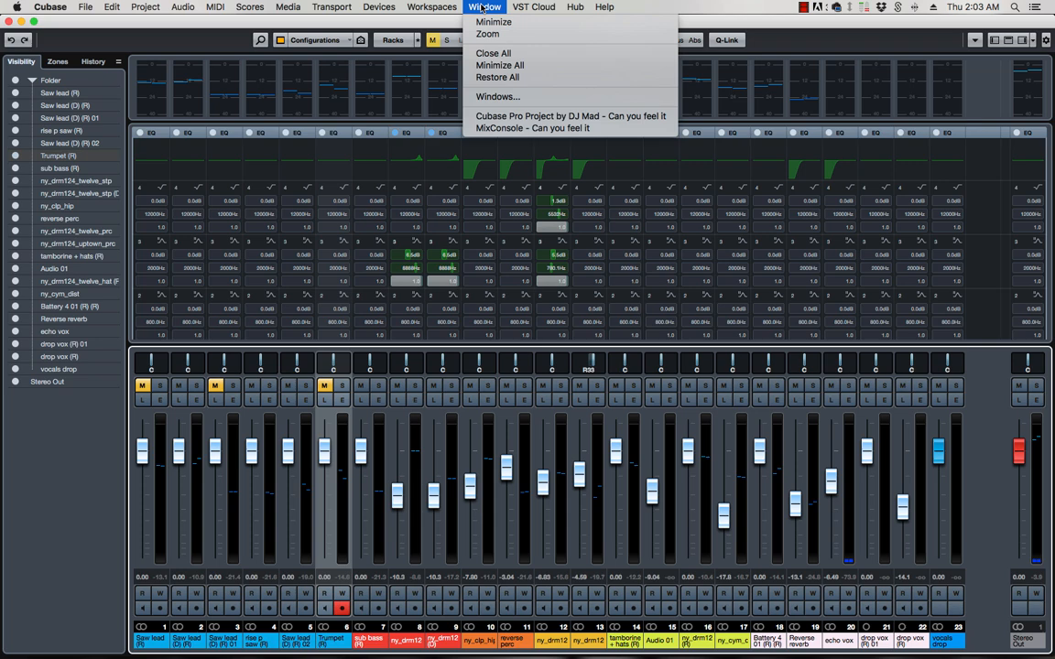
Choose 'MixConsole - Can you feel it' from the Window menu
{"action": "left_click", "coordinate": [378, 6]}
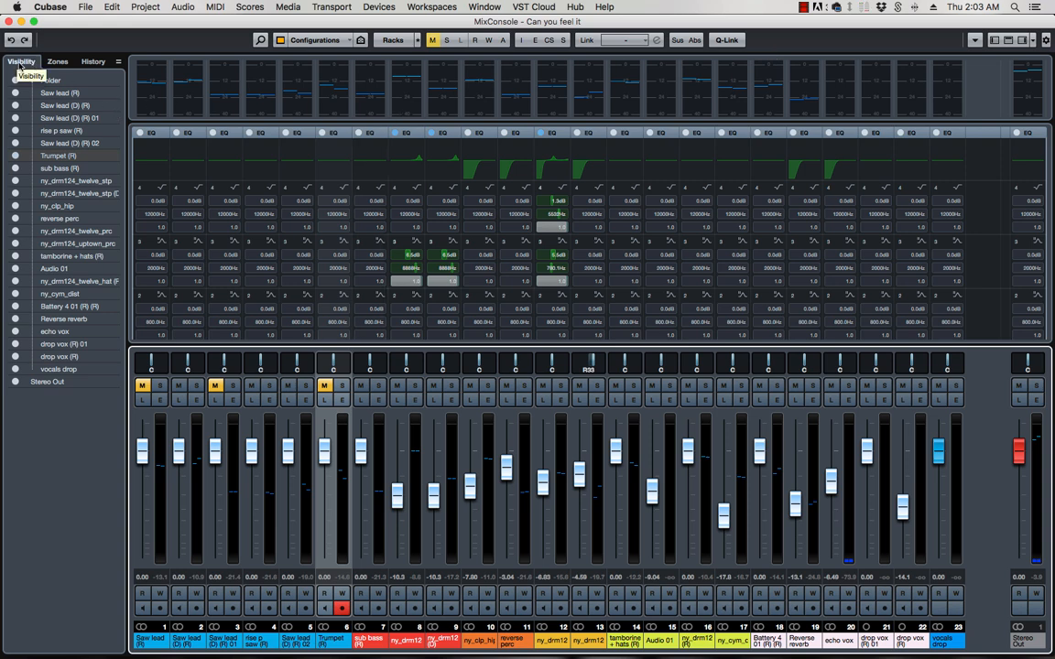
Show the MixConsole History tab via the Zones tab, revealing an empty action list
{"action": "left_click", "coordinate": [57, 62]}
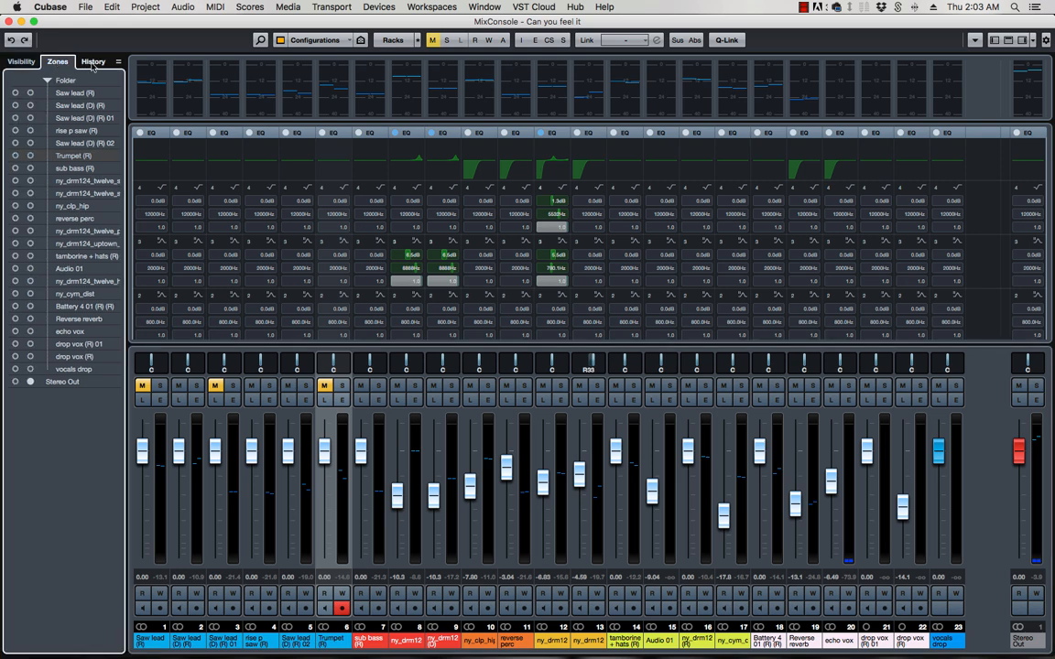
{"action": "left_click", "coordinate": [93, 61]}
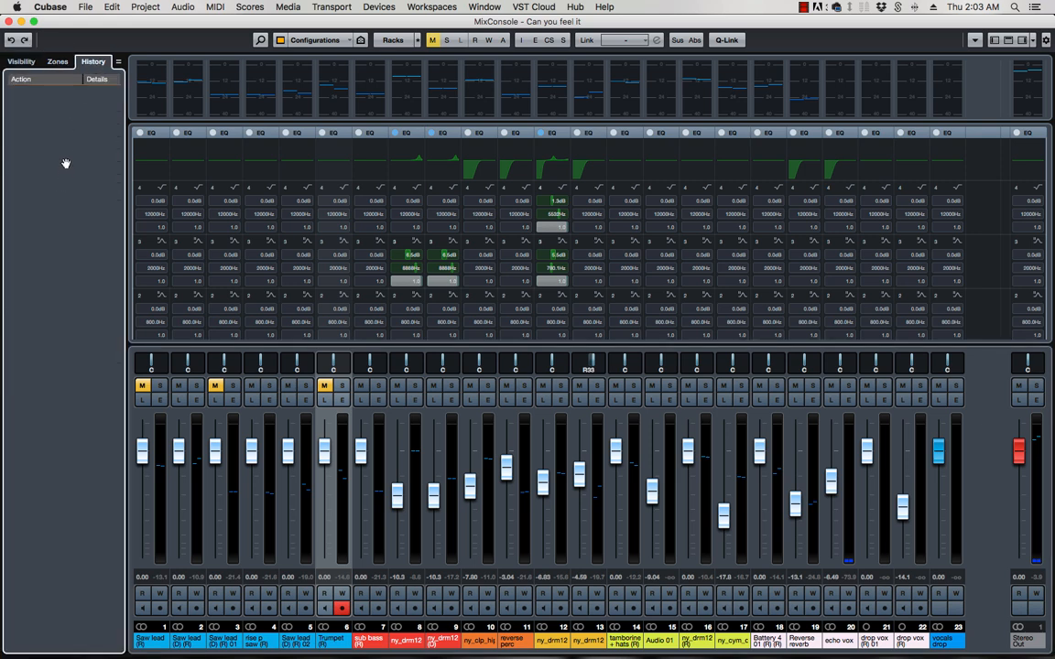
{"action": "mouse_move", "coordinate": [733, 424]}
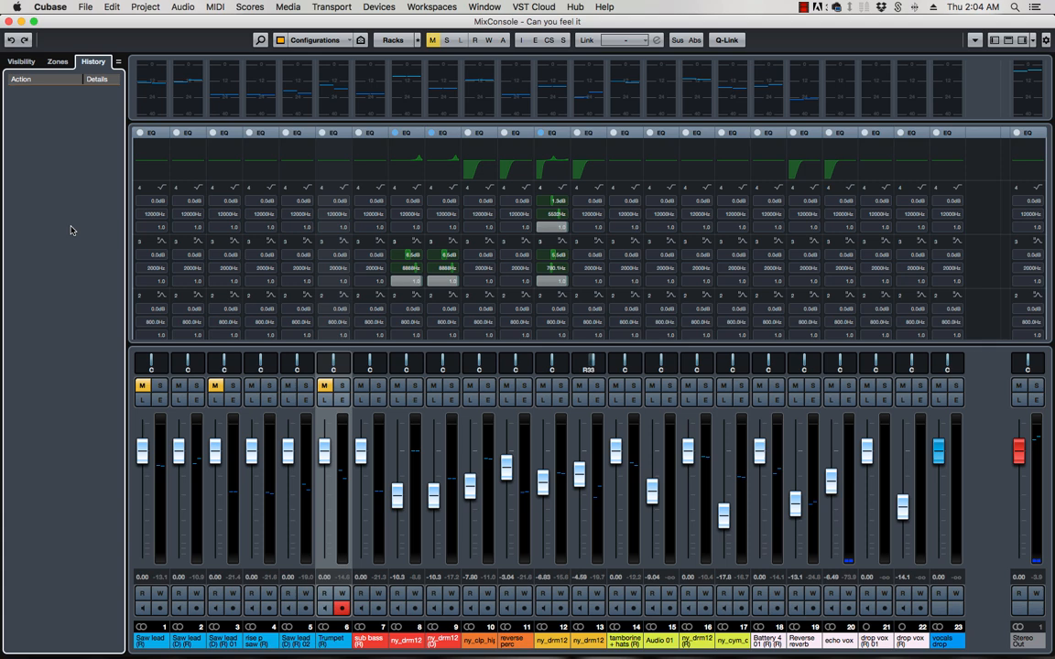
{"action": "mouse_move", "coordinate": [72, 193]}
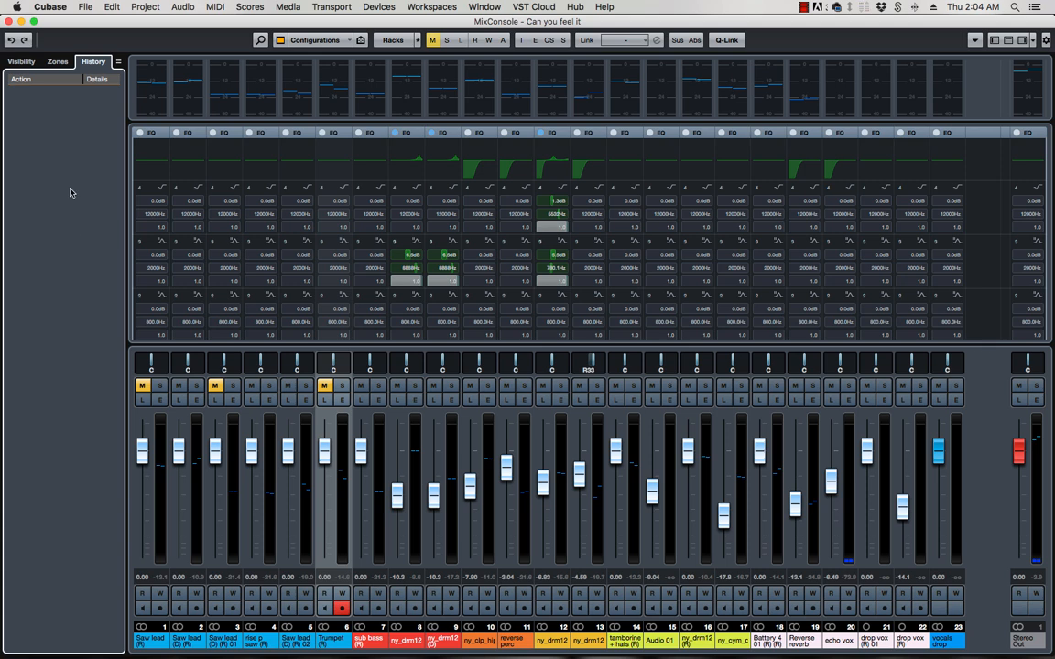
{"action": "mouse_move", "coordinate": [78, 211]}
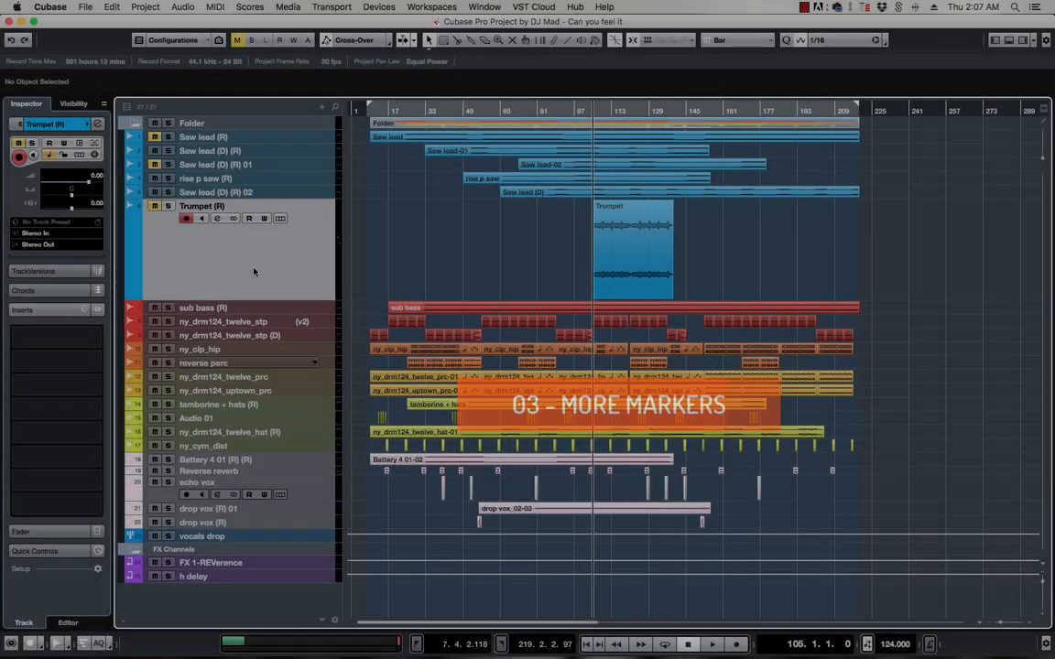
Add marker tracks Markers, Markers 01, 02 and 03 from the track list's context menu
{"action": "right_click", "coordinate": [255, 272]}
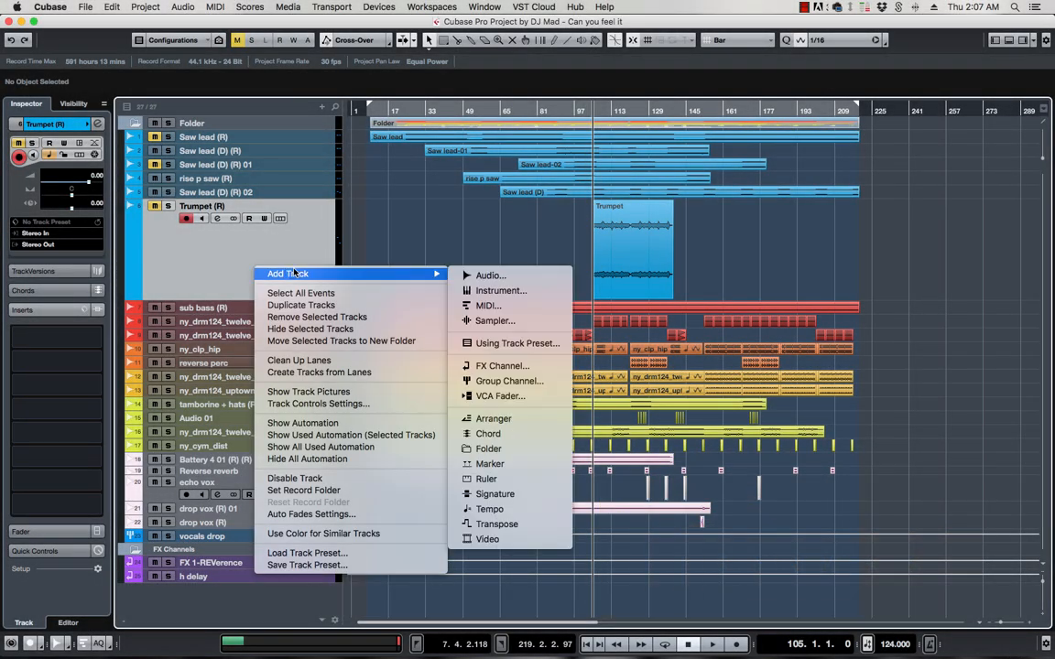
{"action": "mouse_move", "coordinate": [495, 320]}
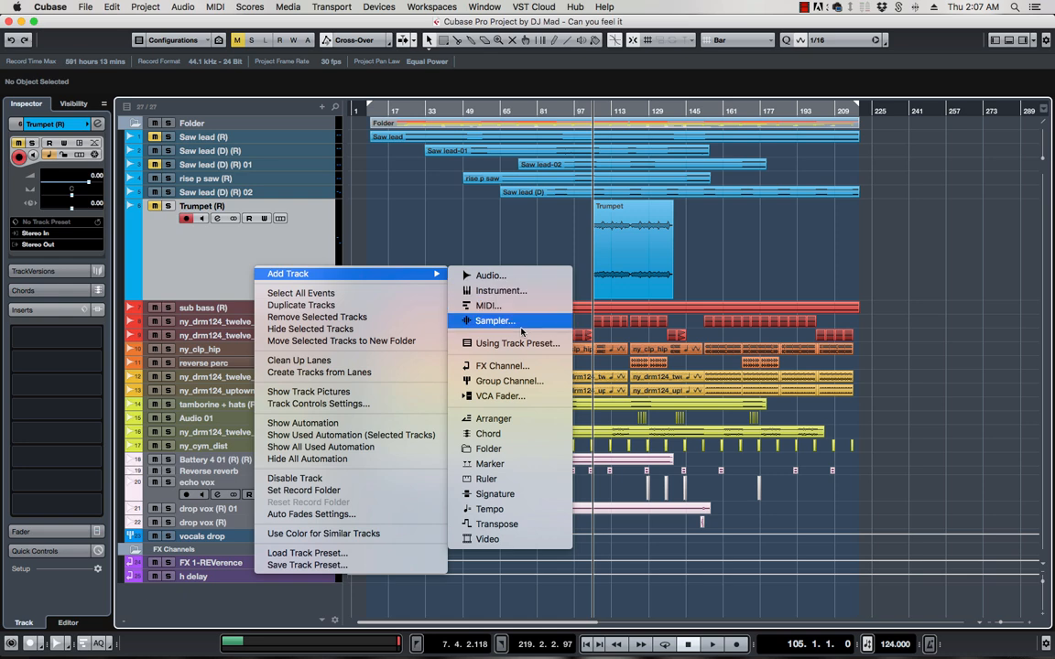
{"action": "mouse_move", "coordinate": [490, 464]}
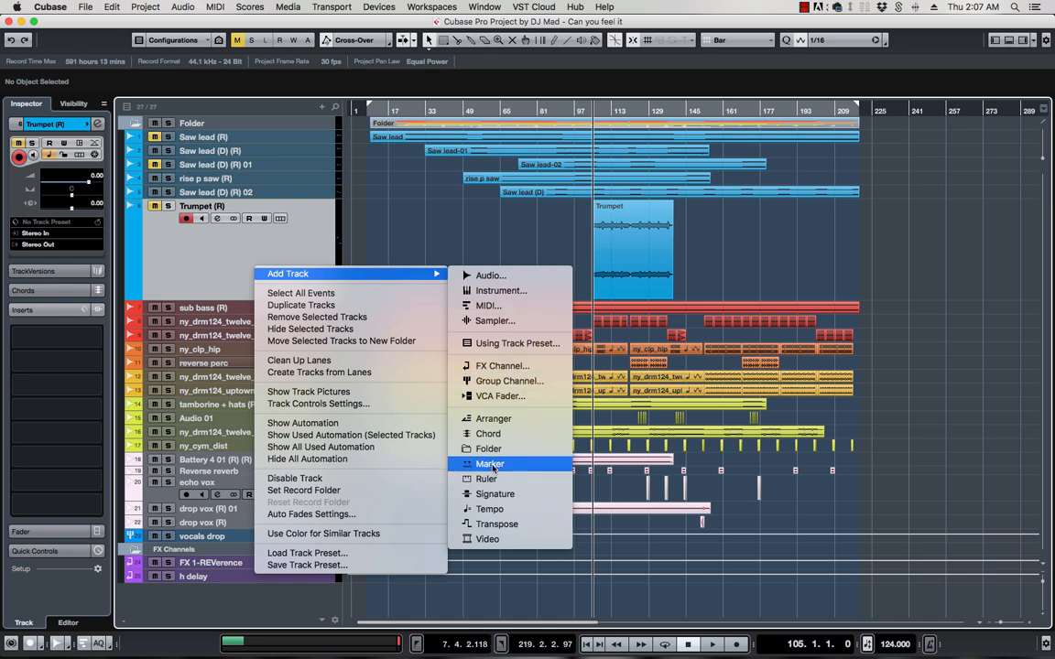
{"action": "left_click", "coordinate": [489, 463]}
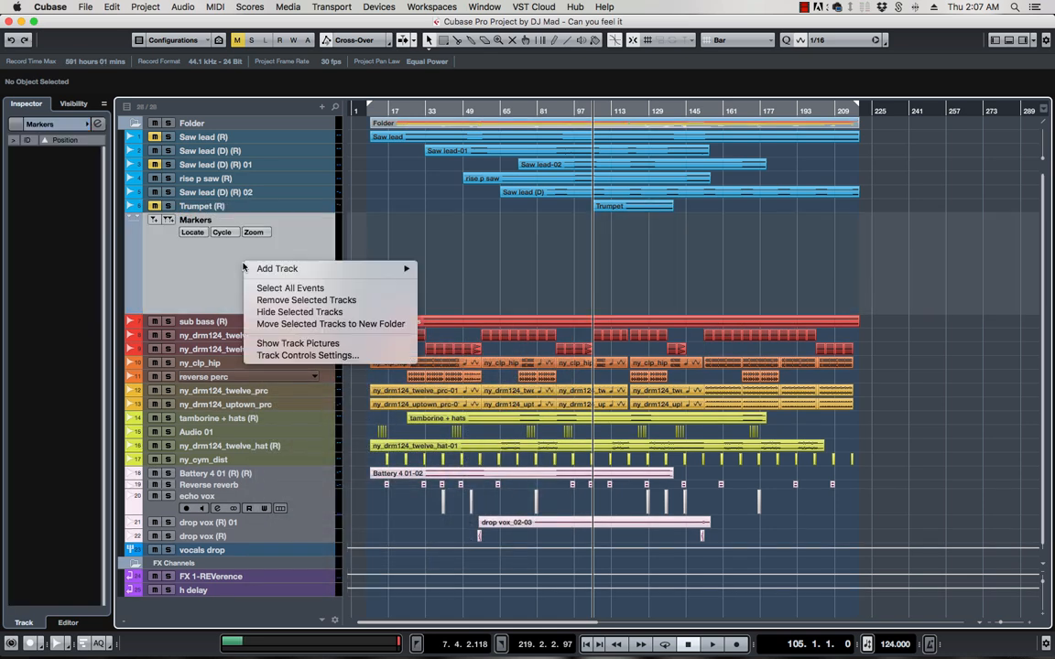
{"action": "mouse_move", "coordinate": [276, 269]}
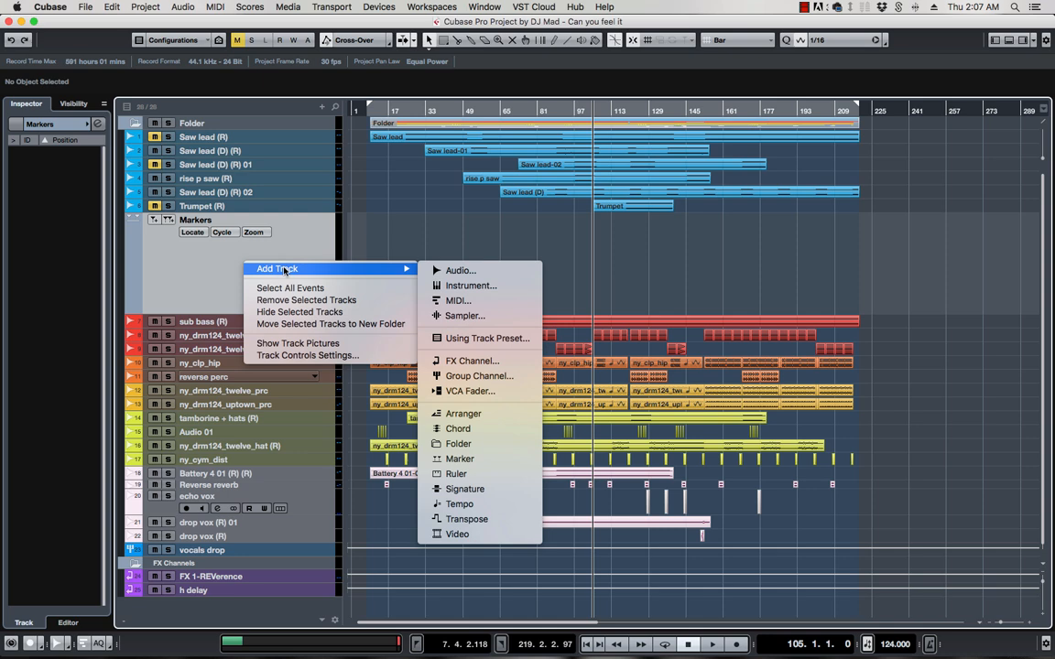
{"action": "mouse_move", "coordinate": [460, 459]}
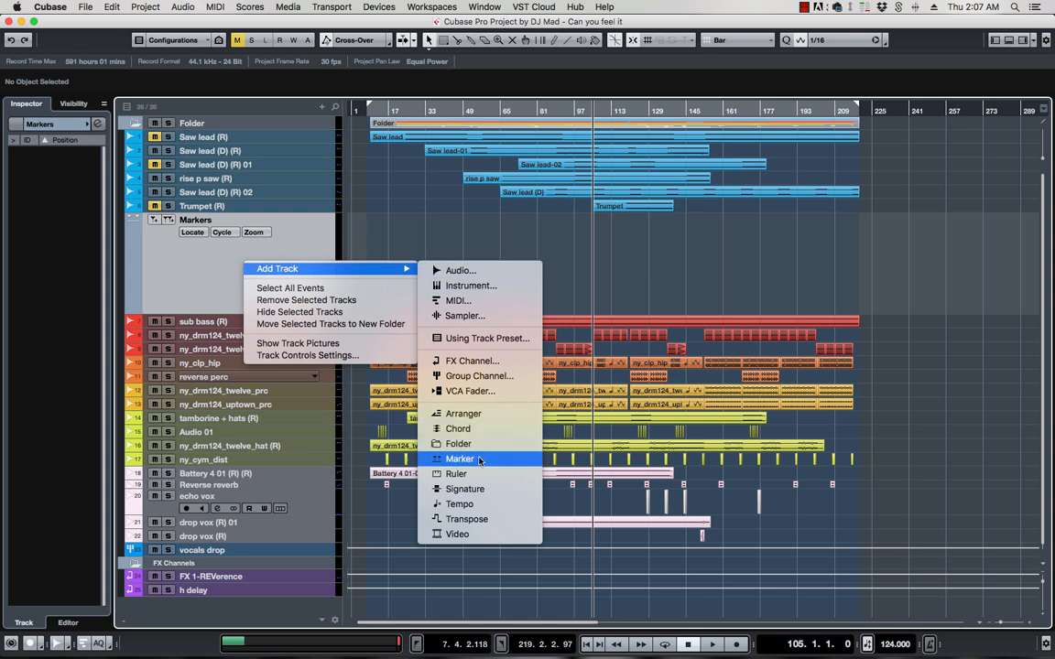
{"action": "left_click", "coordinate": [461, 459]}
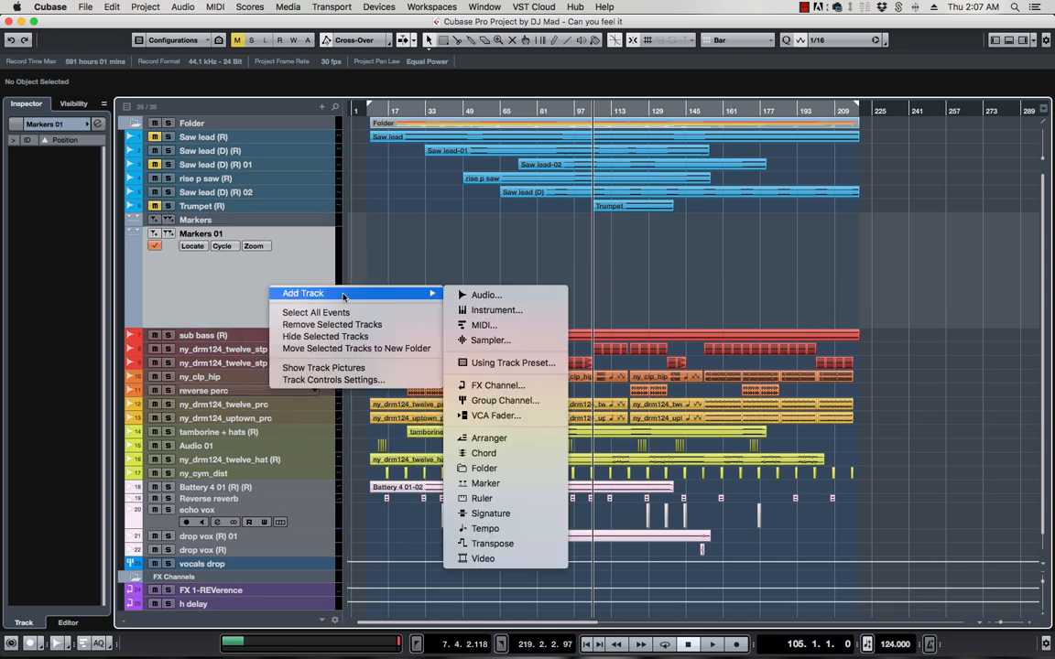
{"action": "left_click", "coordinate": [486, 483]}
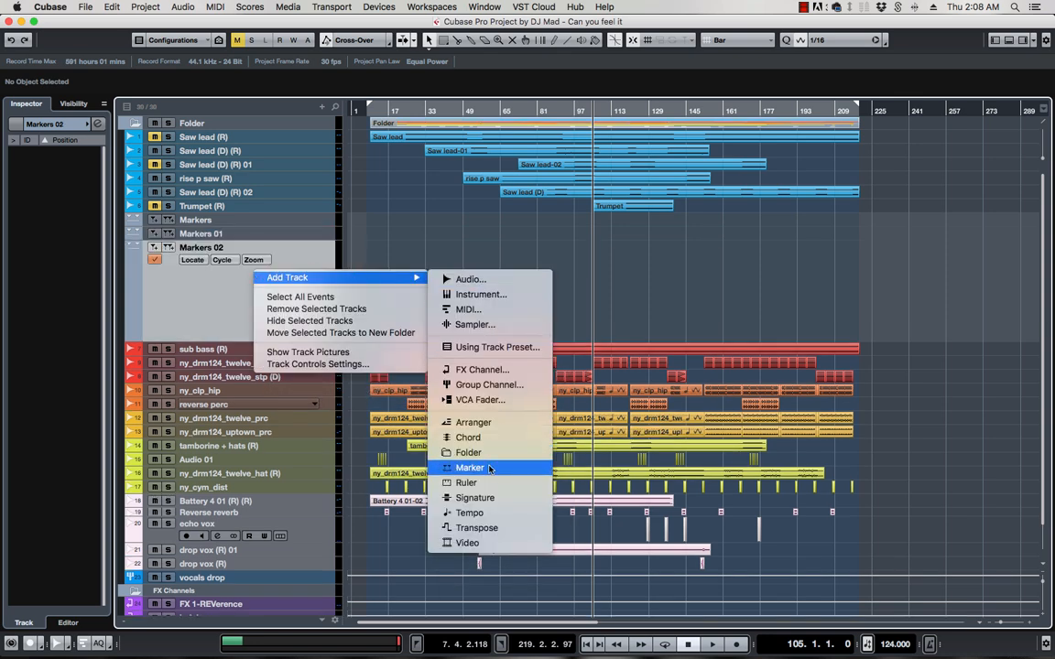
{"action": "left_click", "coordinate": [470, 467]}
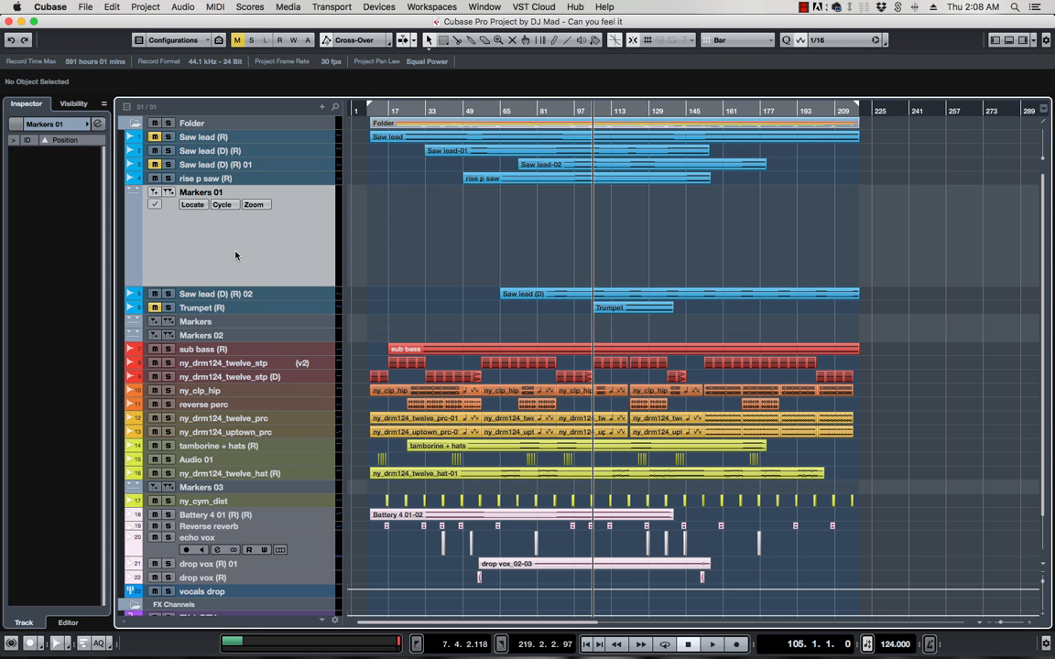
{"action": "mouse_move", "coordinate": [263, 233]}
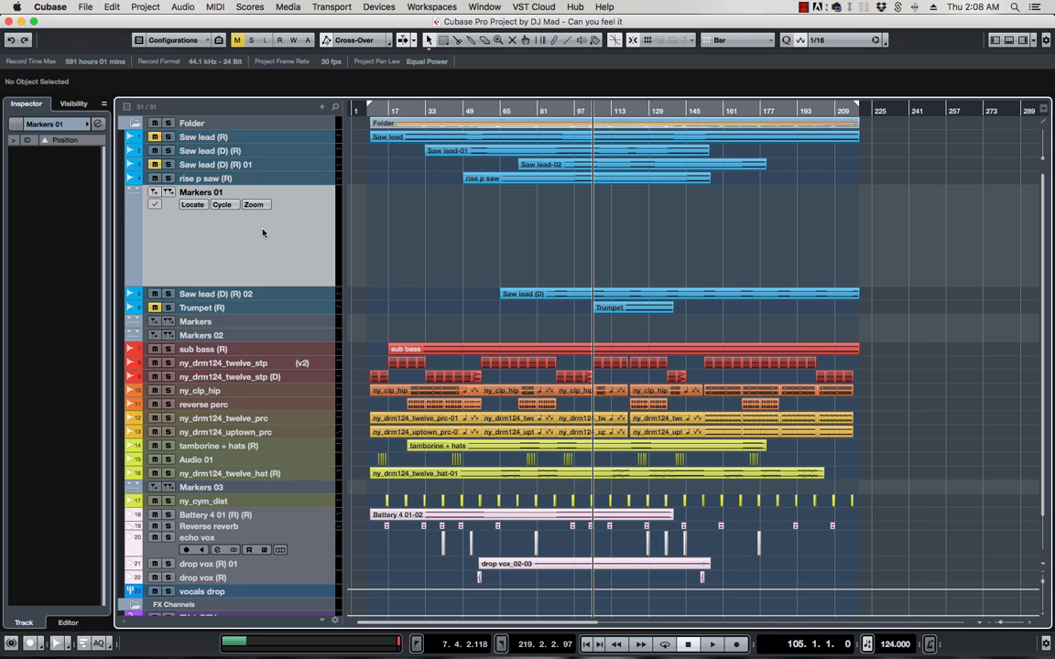
{"action": "mouse_move", "coordinate": [244, 238]}
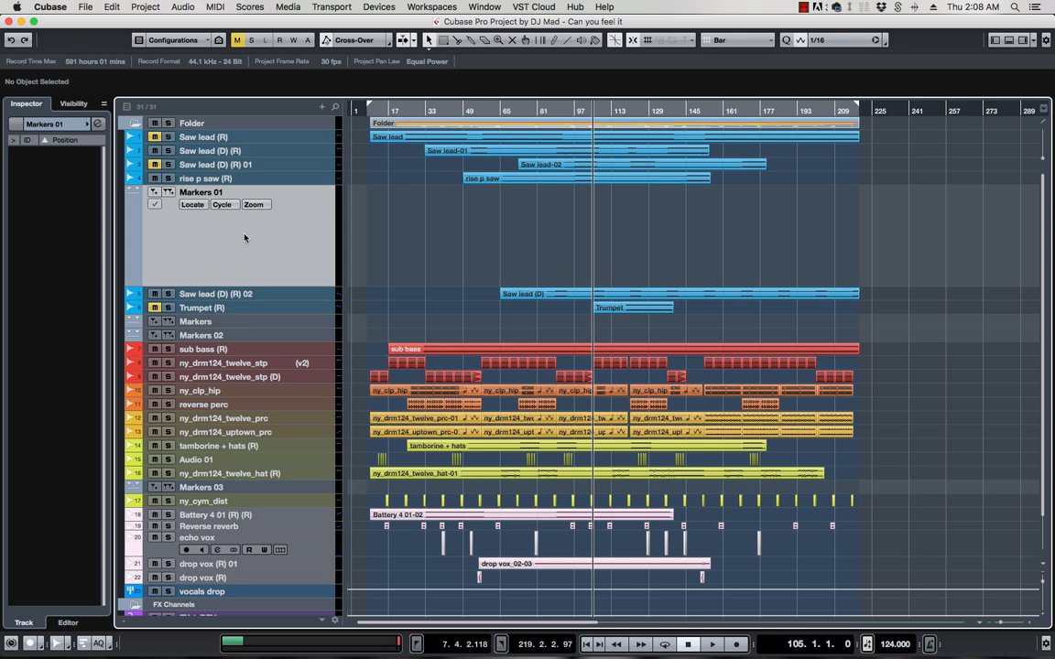
{"action": "mouse_move", "coordinate": [259, 101]}
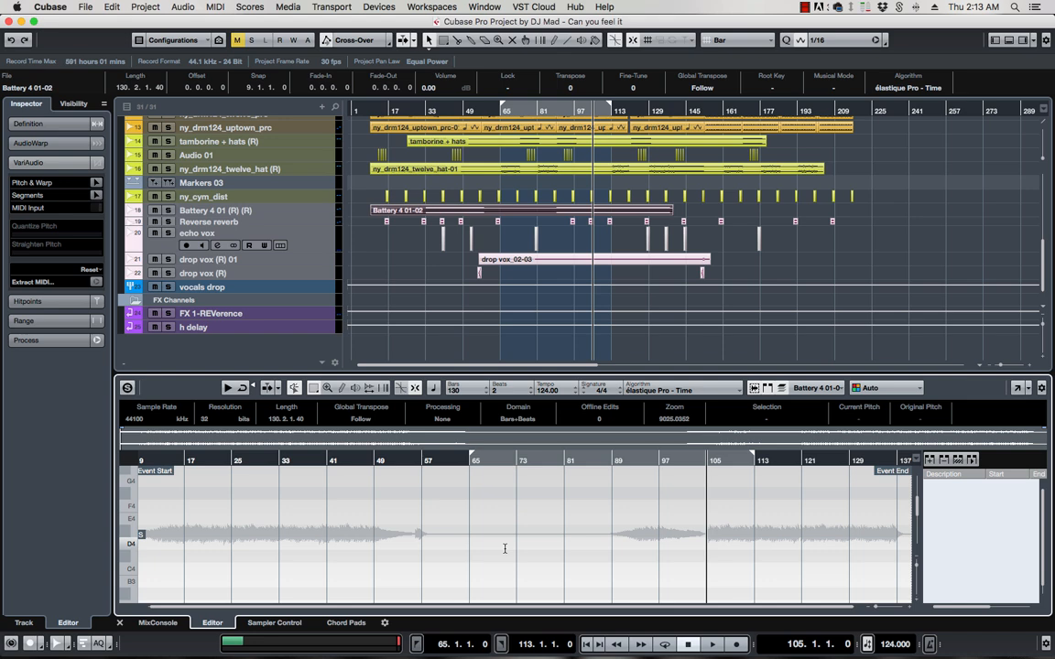
{"action": "mouse_move", "coordinate": [425, 527]}
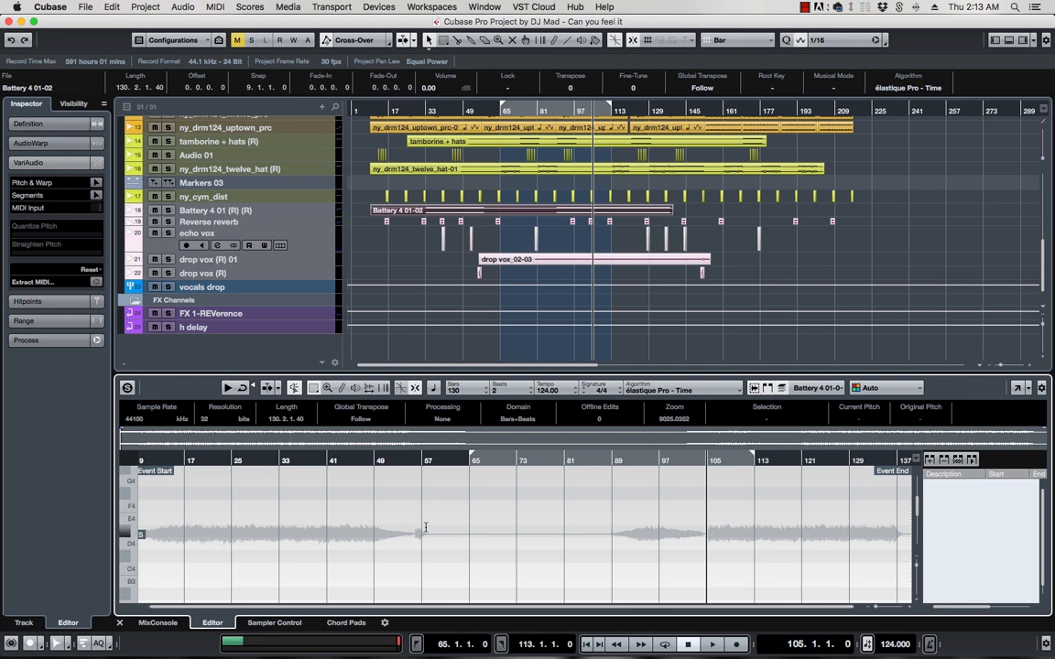
{"action": "mouse_move", "coordinate": [493, 527]}
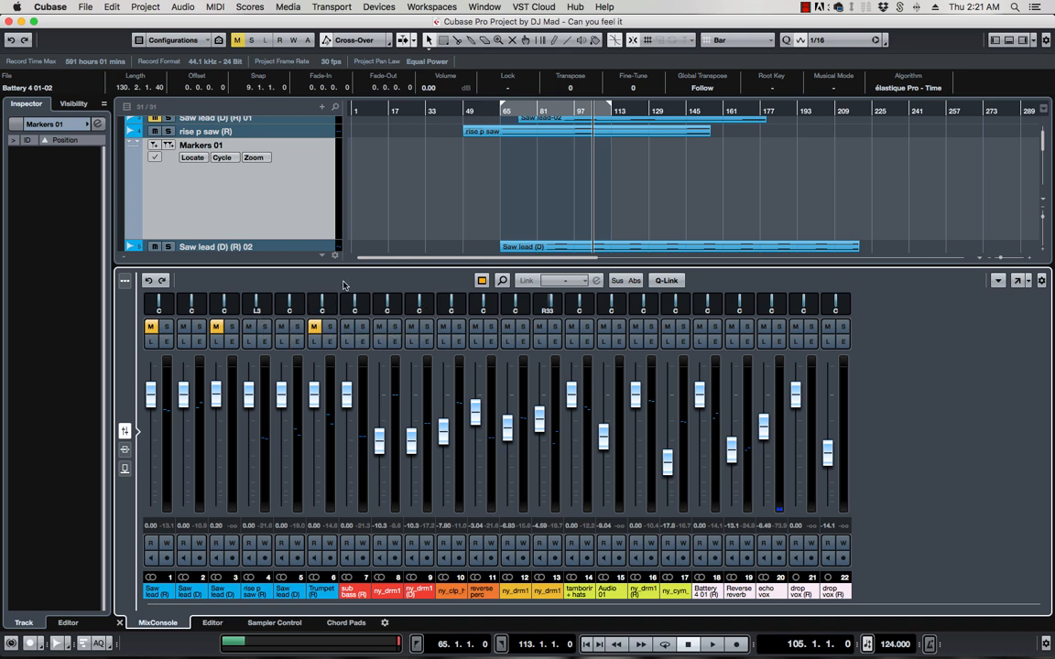
{"action": "mouse_move", "coordinate": [137, 460]}
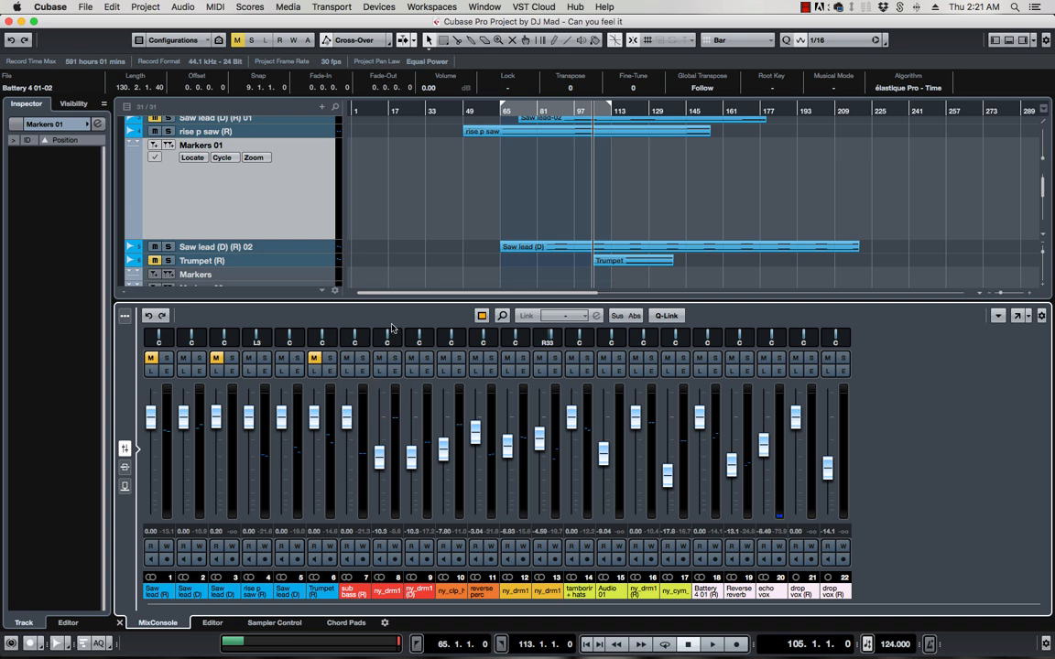
{"action": "mouse_move", "coordinate": [108, 481]}
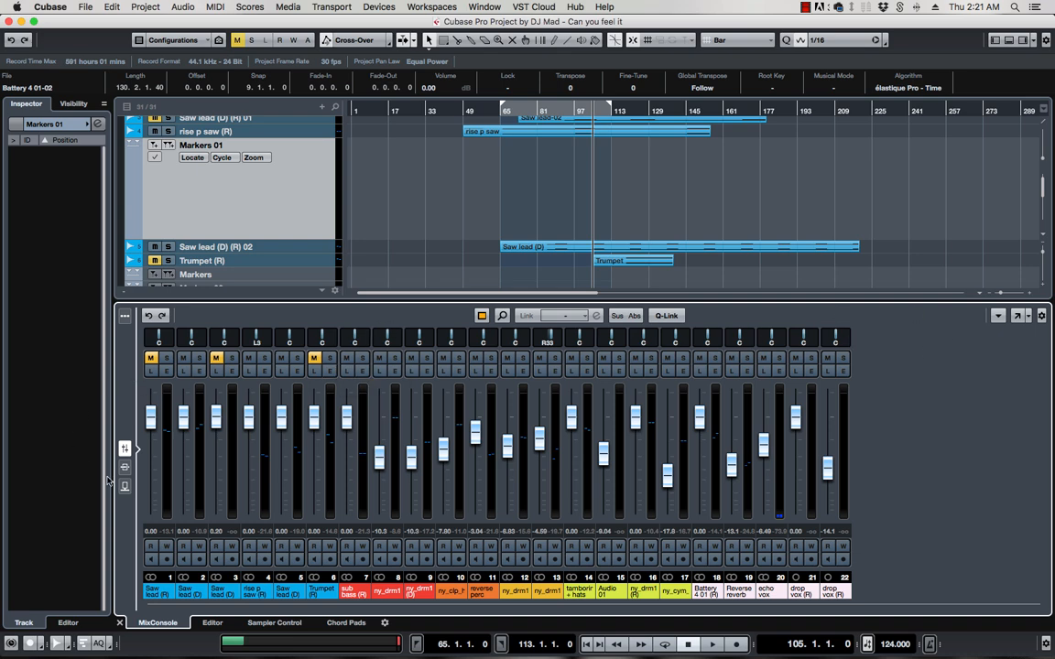
{"action": "mouse_move", "coordinate": [125, 484]}
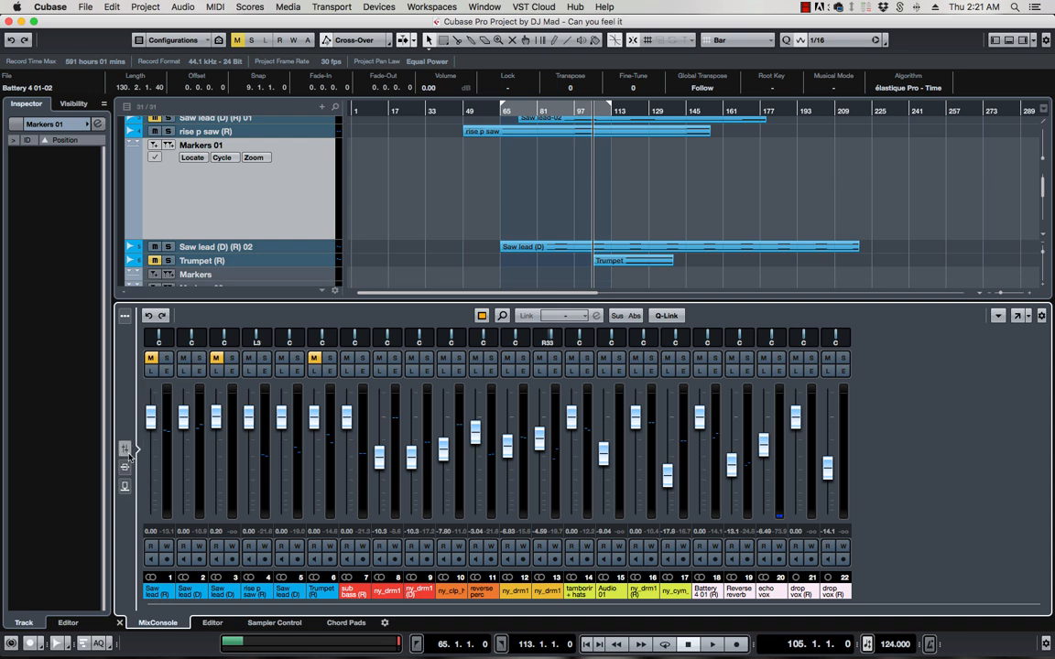
{"action": "mouse_move", "coordinate": [125, 468]}
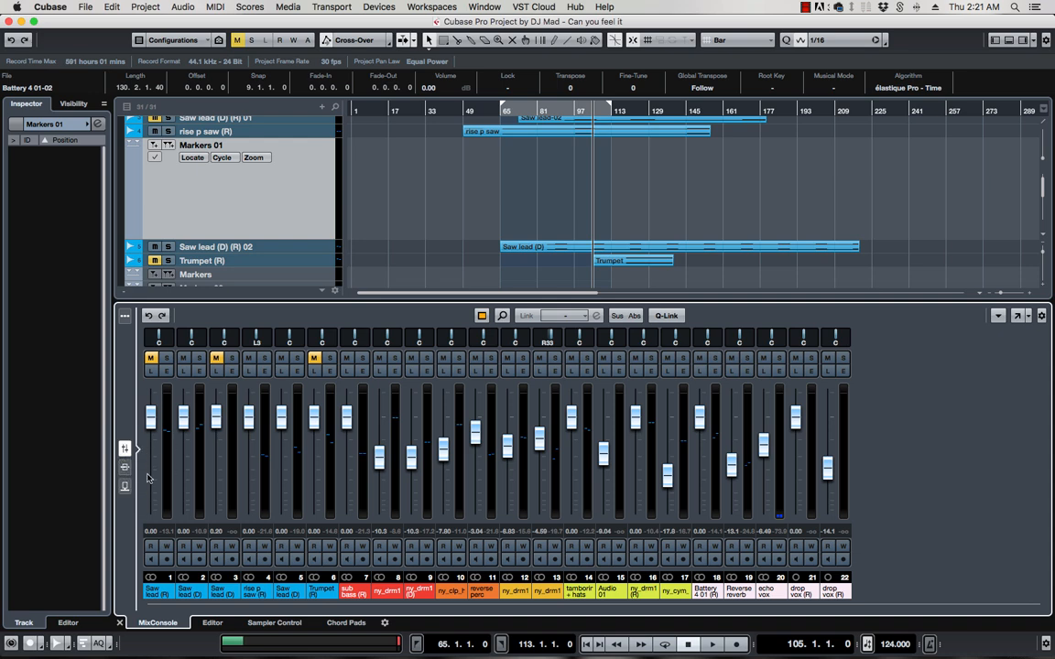
{"action": "mouse_move", "coordinate": [811, 325]}
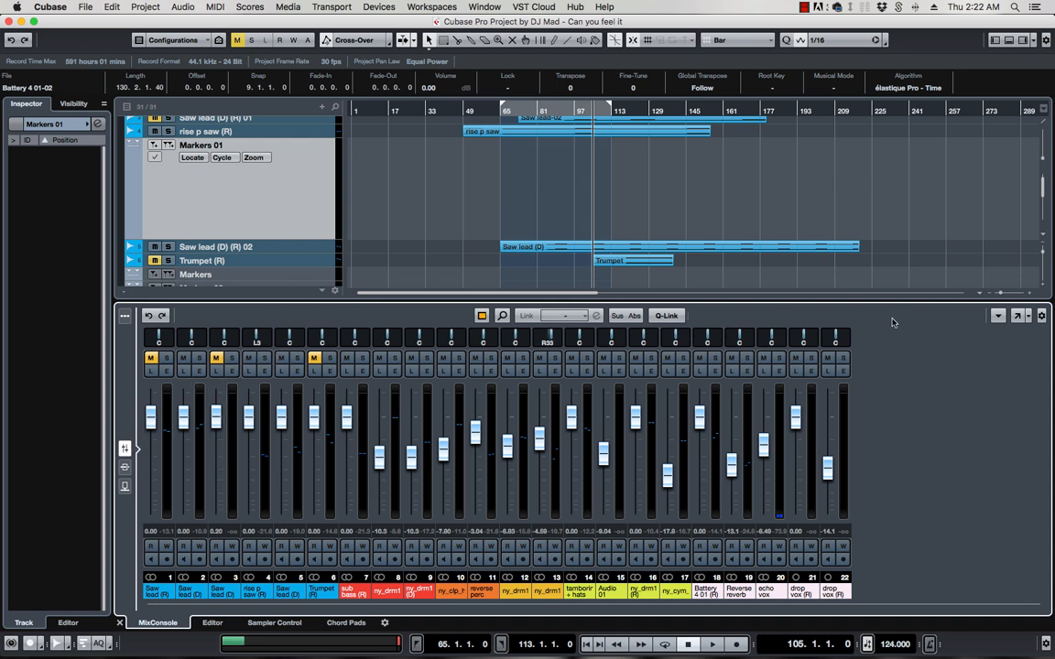
{"action": "mouse_move", "coordinate": [449, 336]}
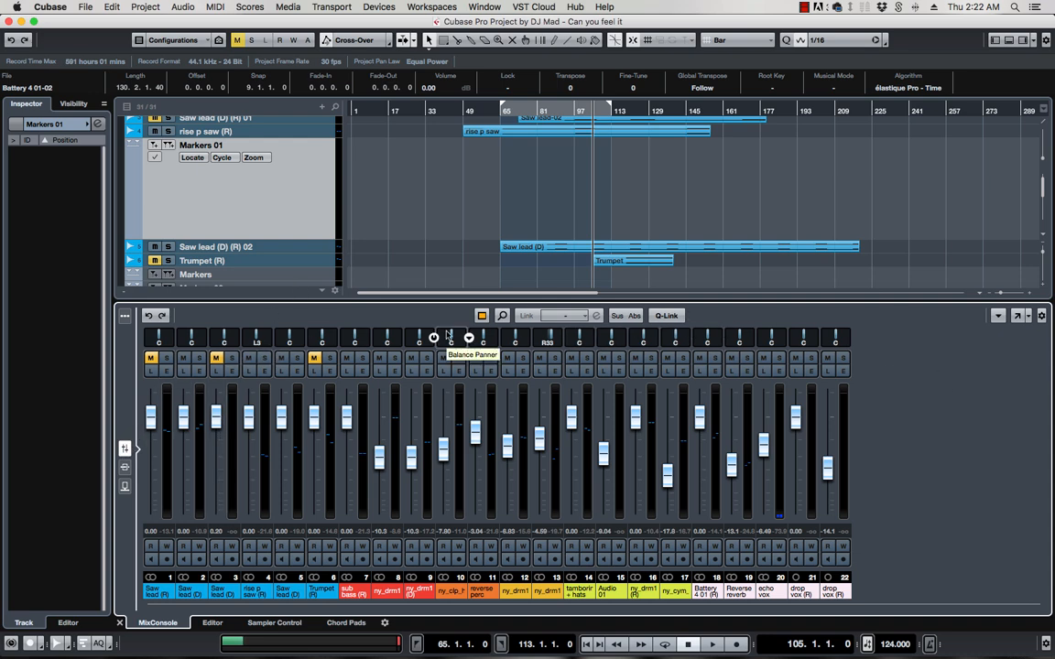
{"action": "mouse_move", "coordinate": [966, 334]}
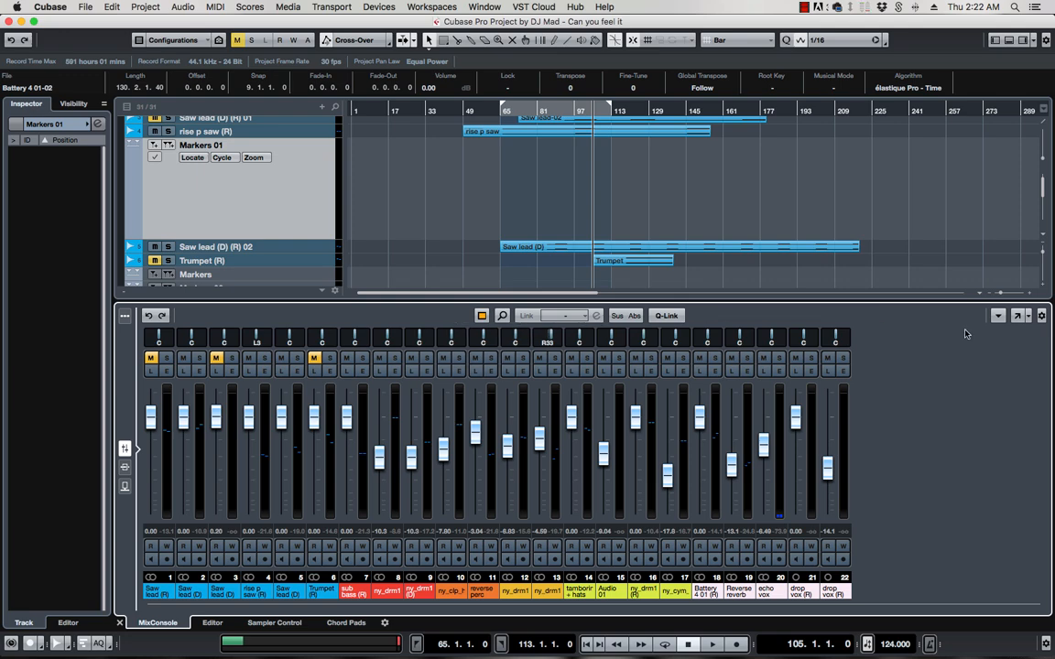